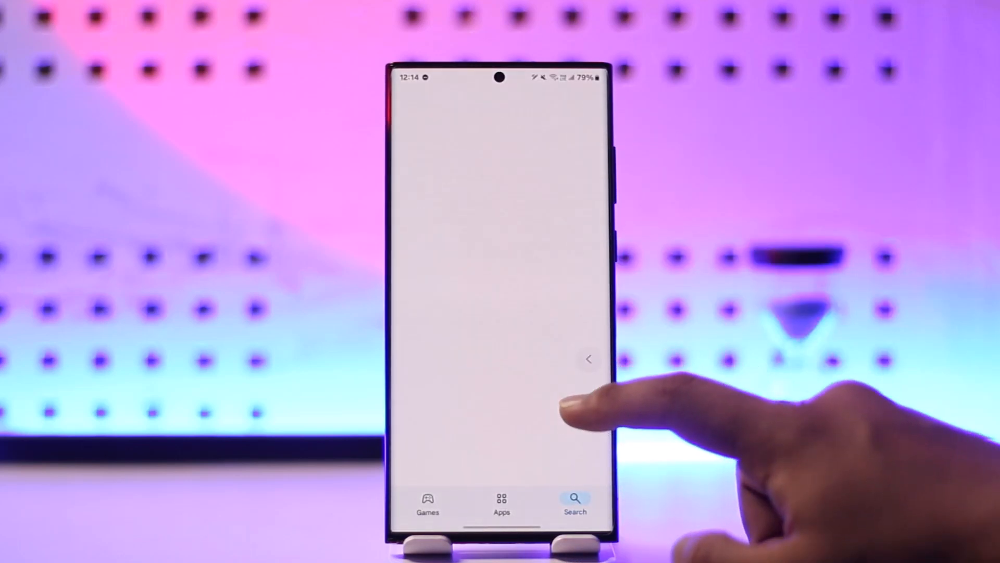
Step: Launch disCleaner from the Play Store and accept its privacy policy
{"action": "left_click", "coordinate": [575, 502]}
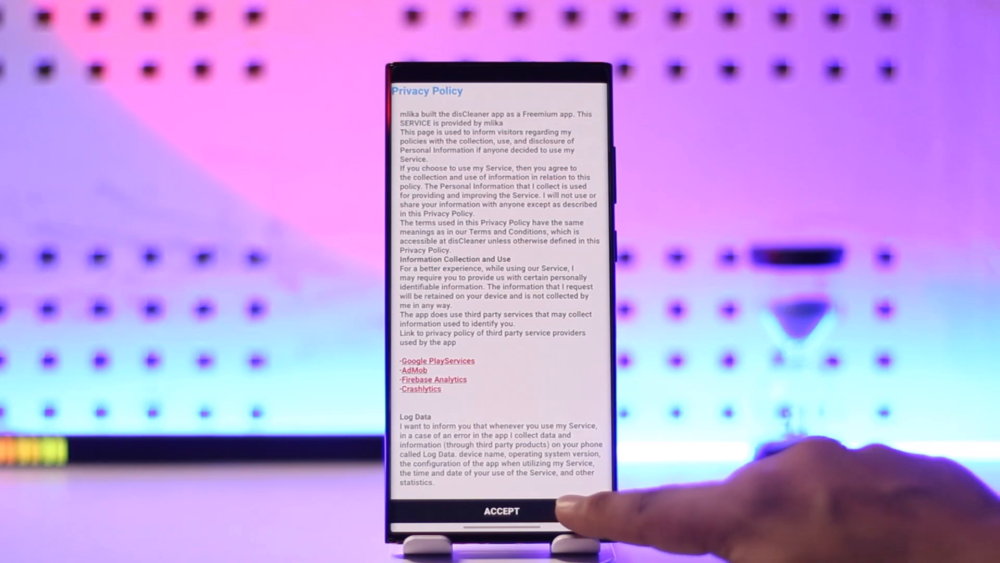
{"action": "left_click", "coordinate": [501, 509]}
{"action": "type", "text": "th"}
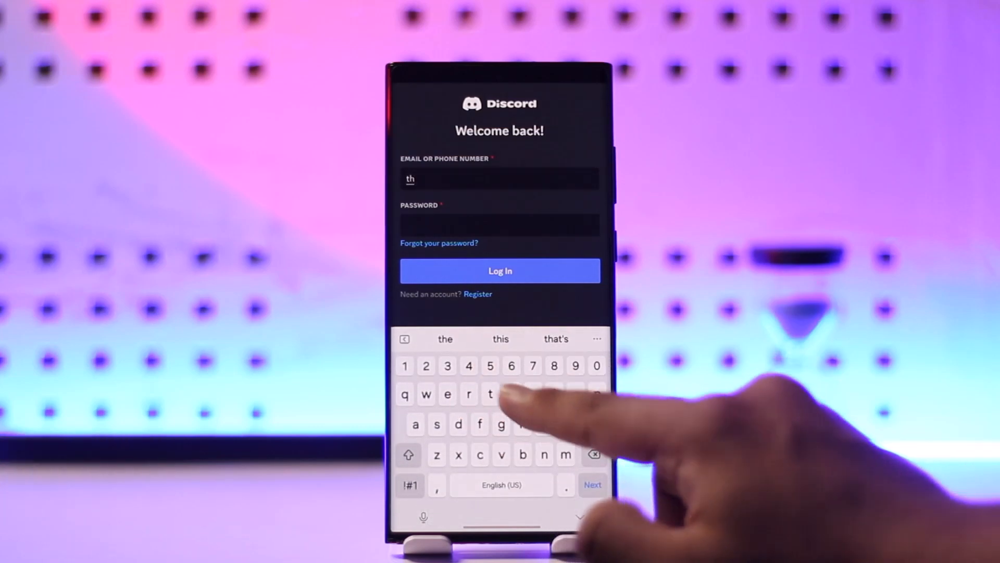
Step: Enter the Discord login email to sign in to disCleaner
{"action": "type", "text": "i"}
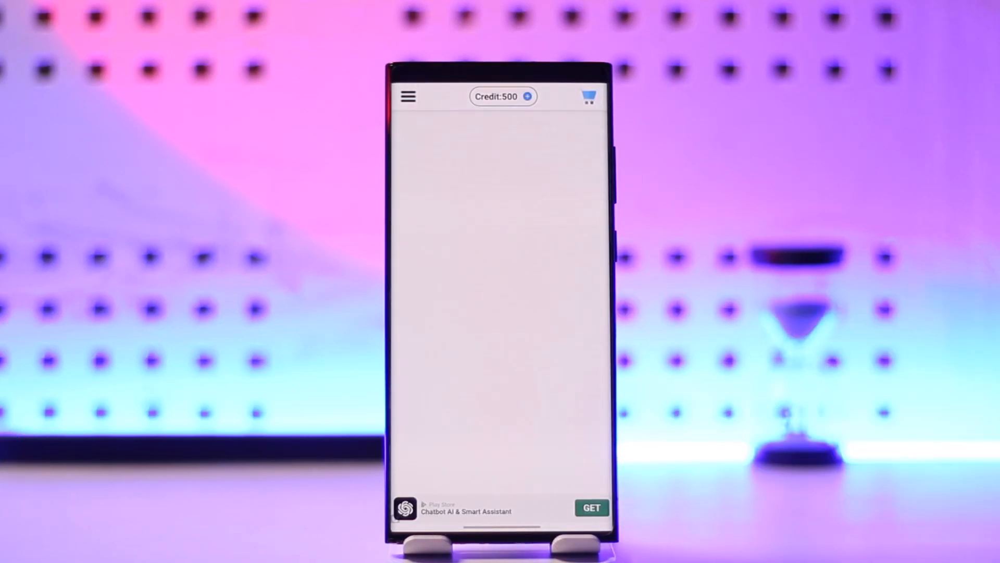
Step: Start the disCleaner deletion run and let it clear all deletable Discord messages
{"action": "left_click", "coordinate": [407, 96]}
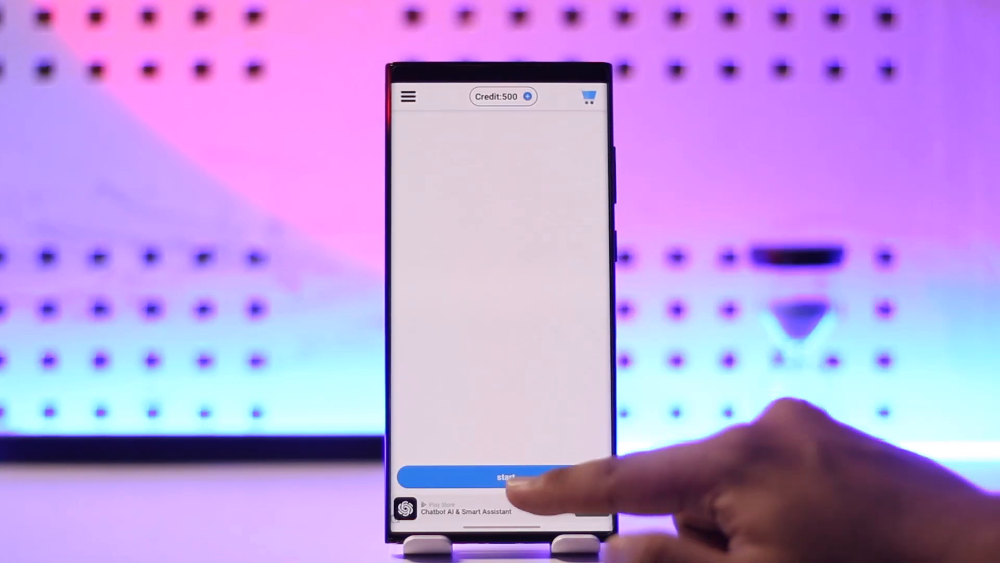
{"action": "left_click", "coordinate": [503, 476]}
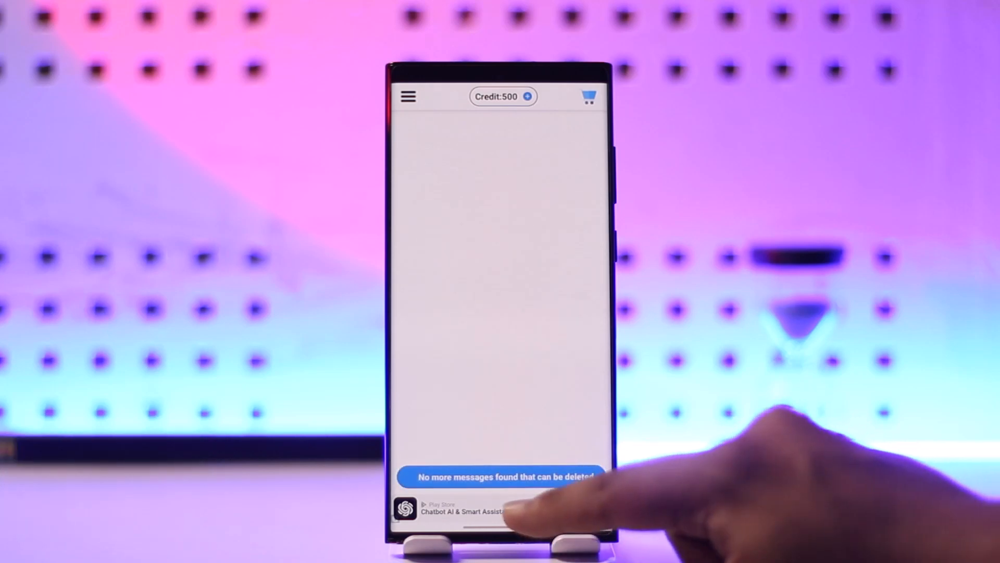